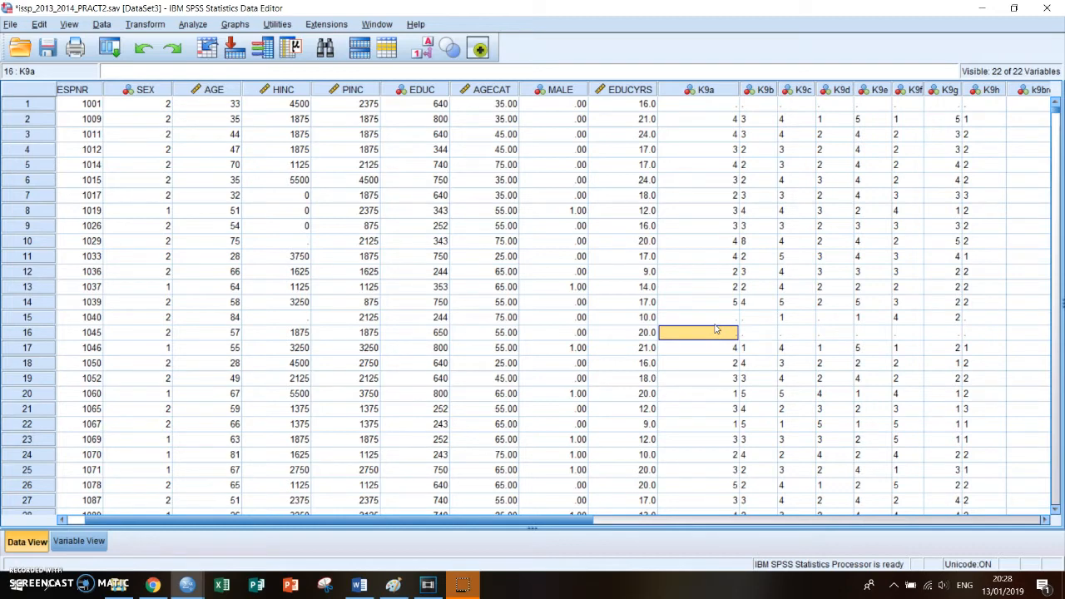
pyautogui.moveTo(695, 322)
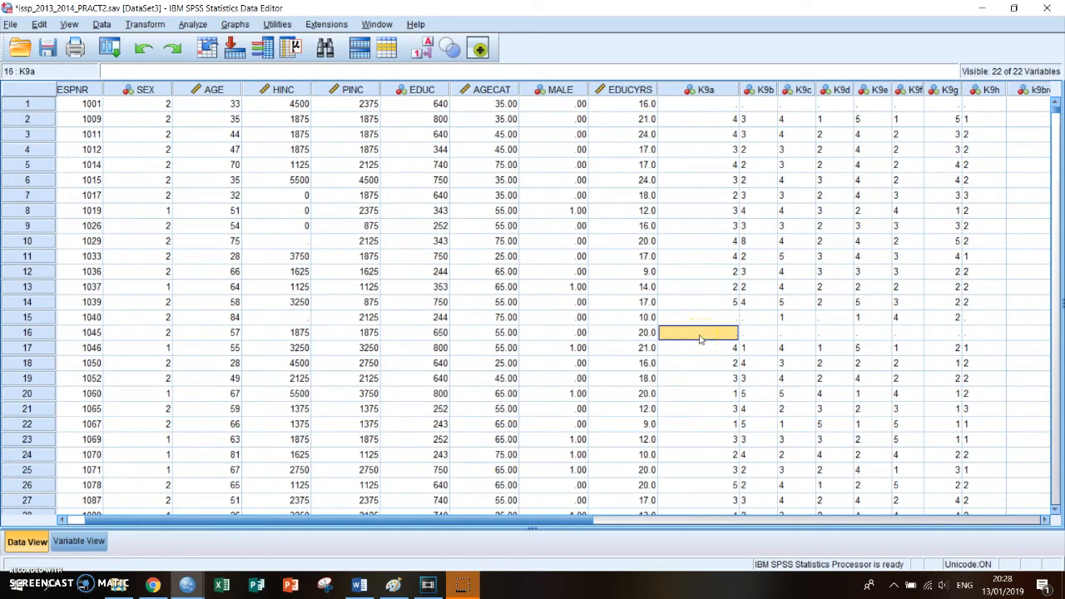
# Inspect respondent 16's empty K9 answers, including K9a, K9c and K9g, in the data sheet.
pyautogui.click(798, 332)
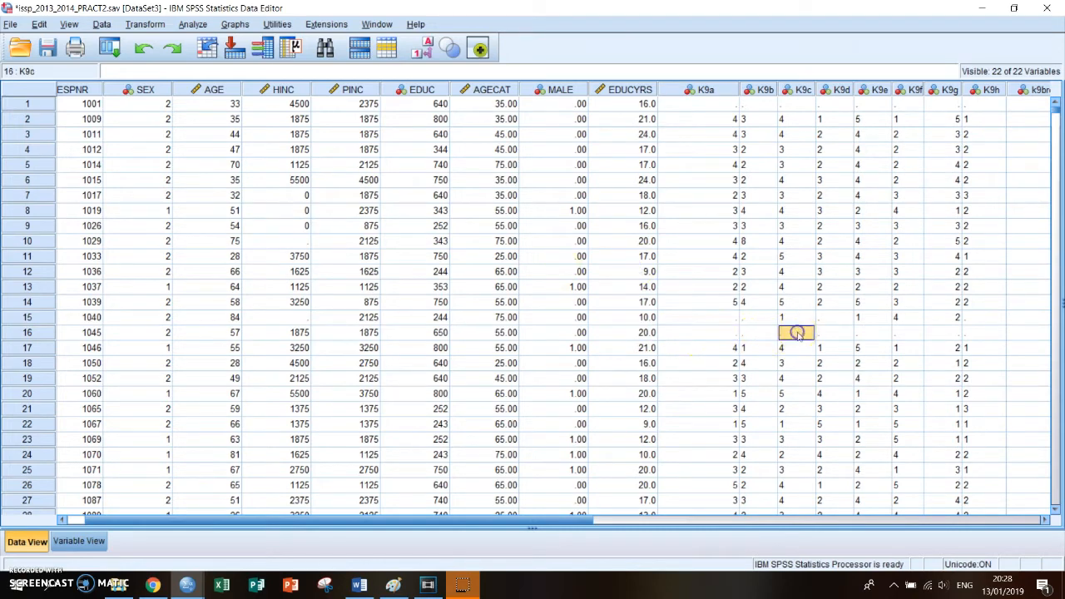
pyautogui.click(943, 332)
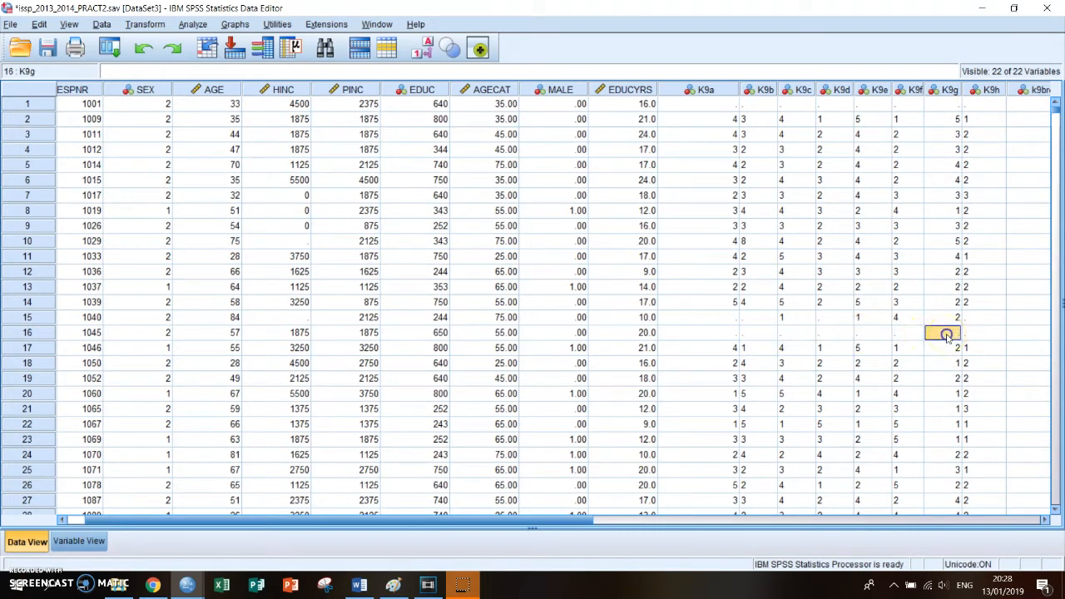
pyautogui.click(699, 332)
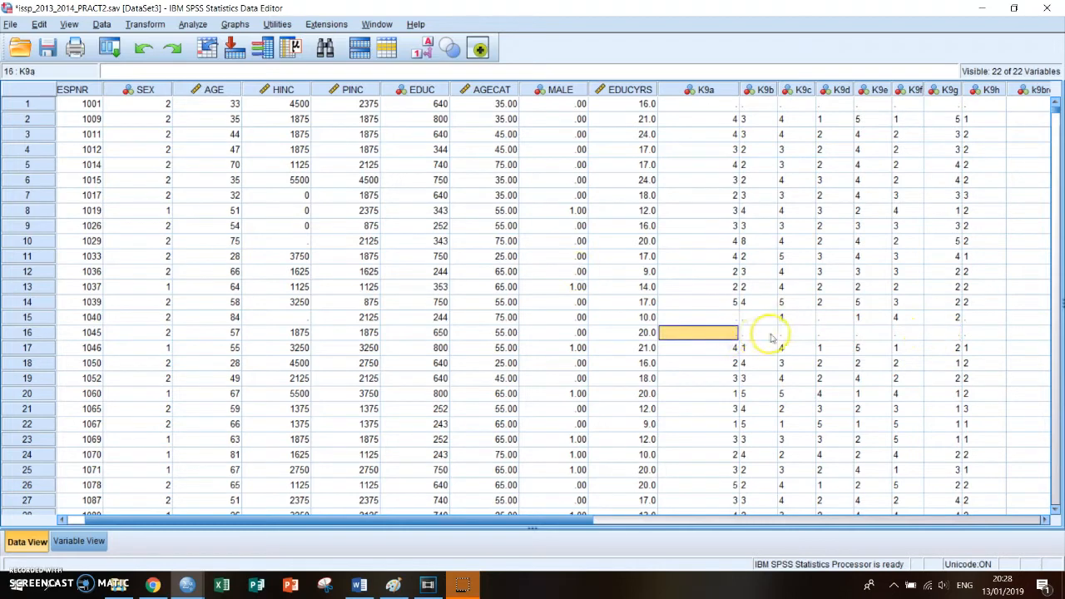
pyautogui.click(795, 332)
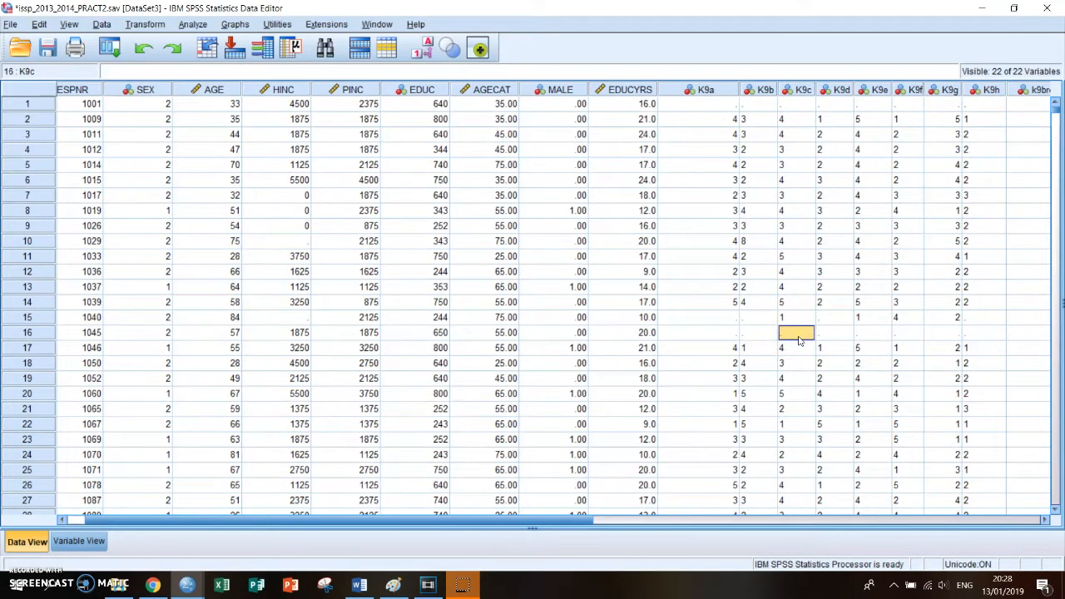
pyautogui.moveTo(745, 320)
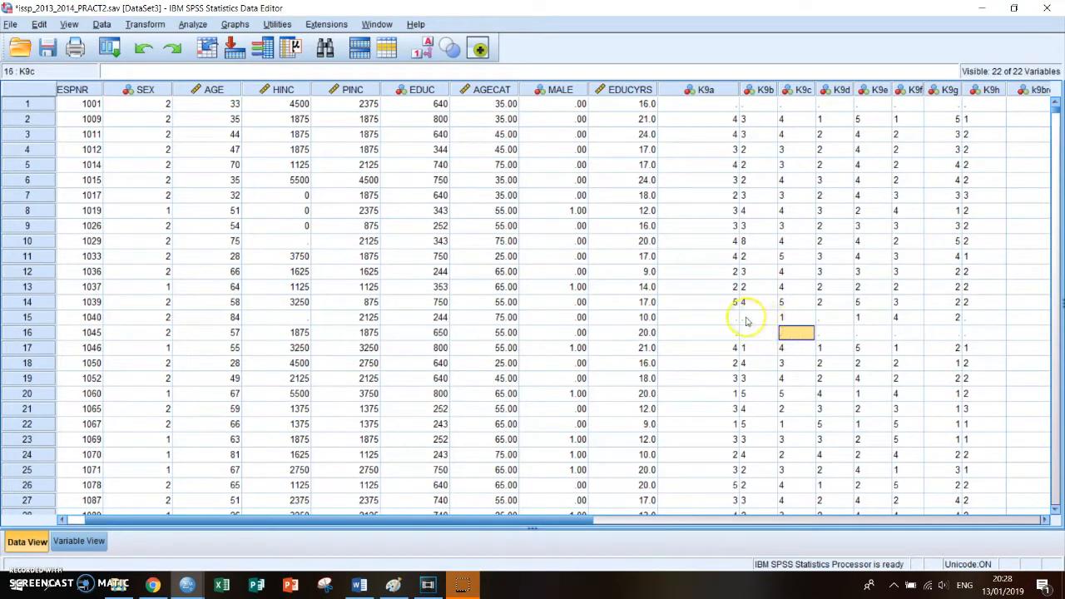
pyautogui.click(704, 332)
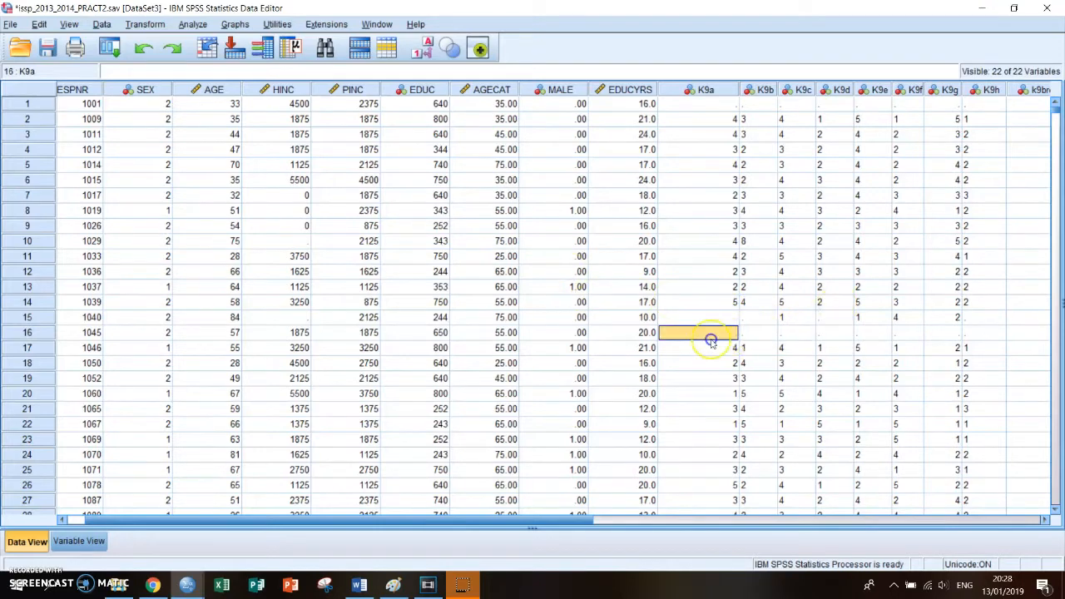
pyautogui.click(796, 332)
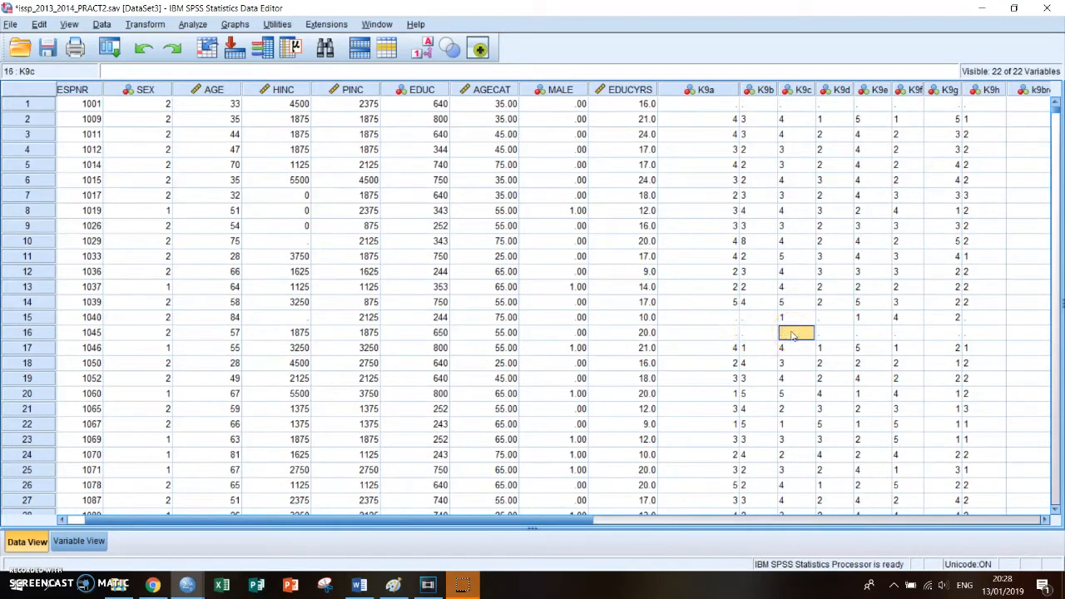
pyautogui.click(873, 332)
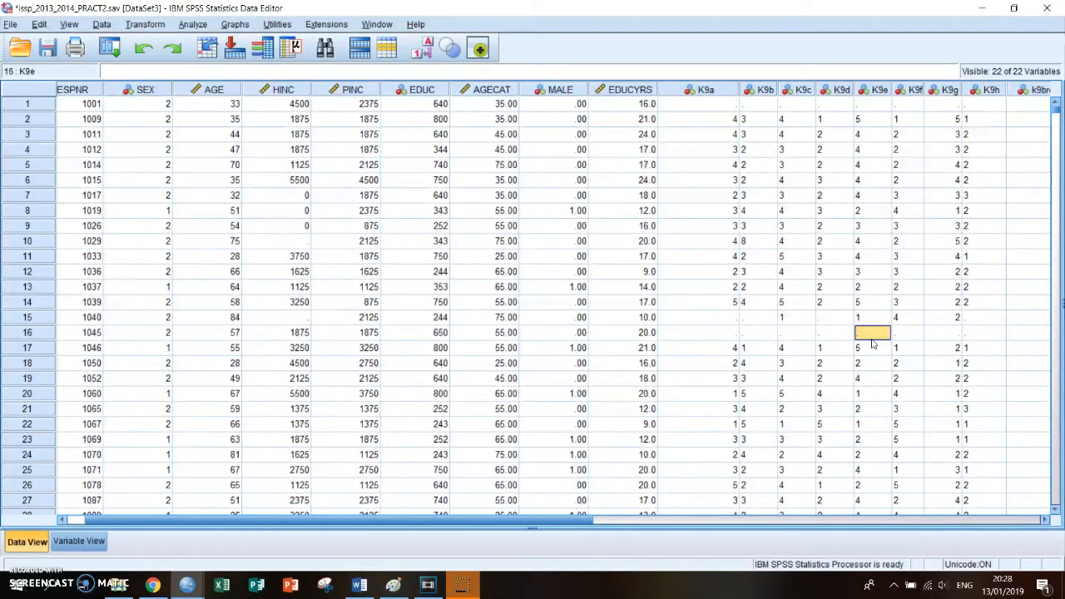
pyautogui.click(698, 332)
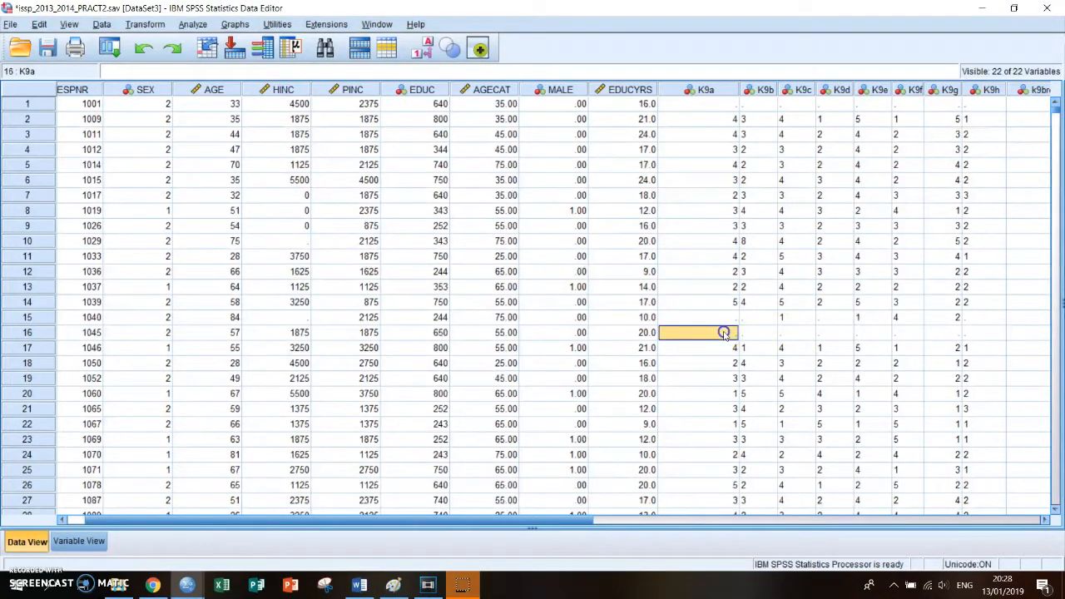
pyautogui.moveTo(789, 340)
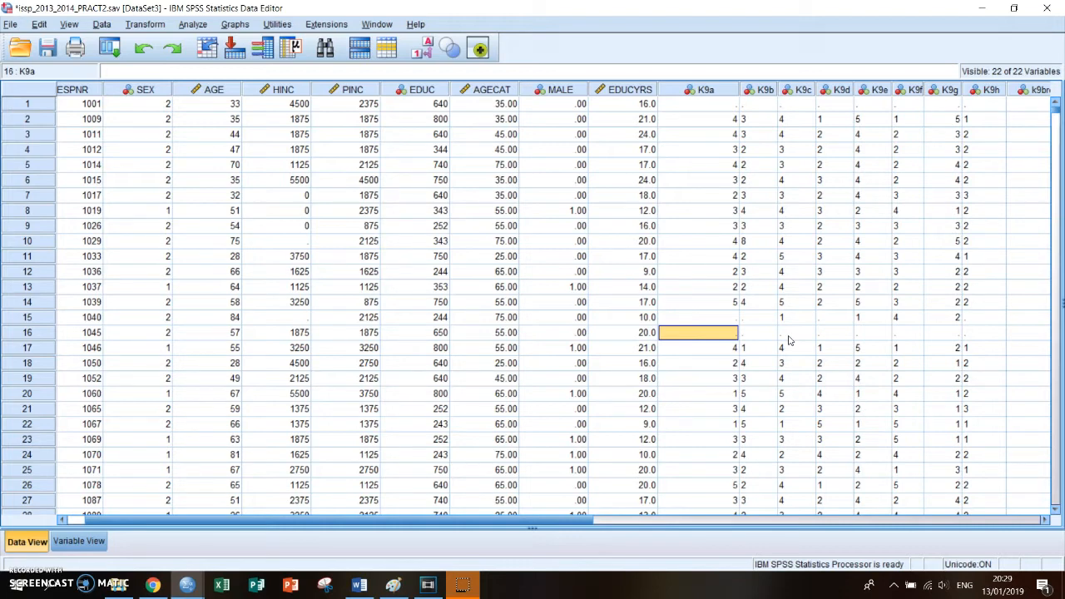
pyautogui.moveTo(724, 286)
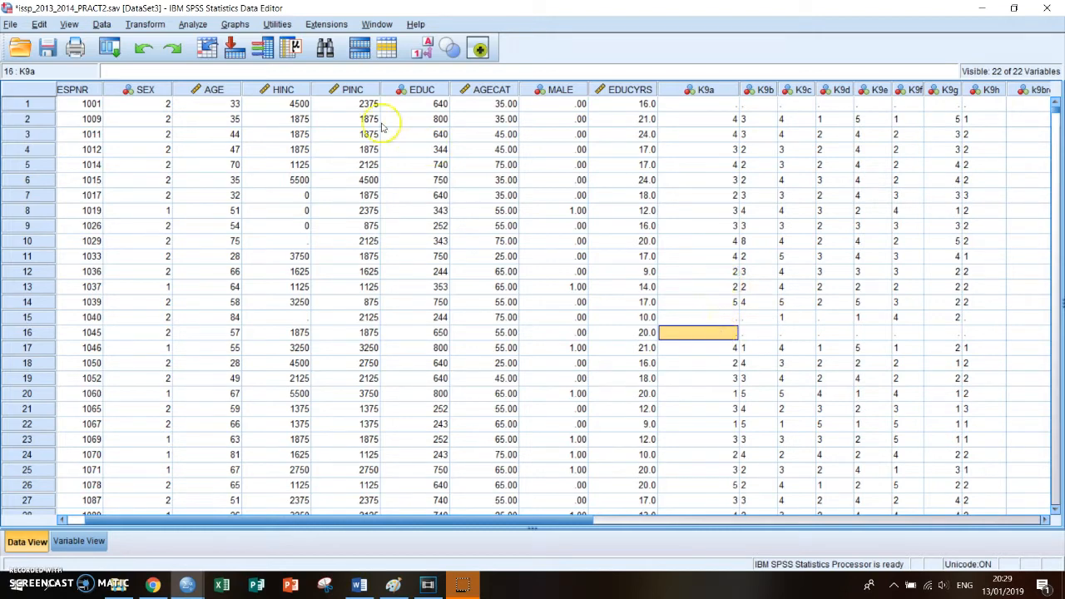
# Build a linear regression with PINC replacing ATT as dependent and AGE as independent, then paste the syntax.
pyautogui.click(192, 24)
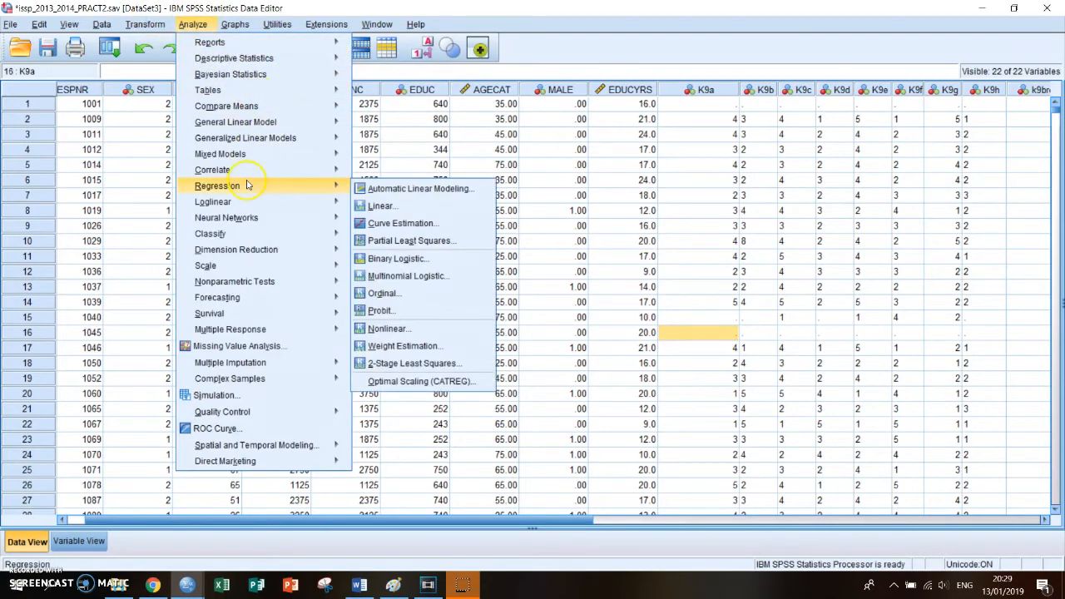
pyautogui.click(383, 205)
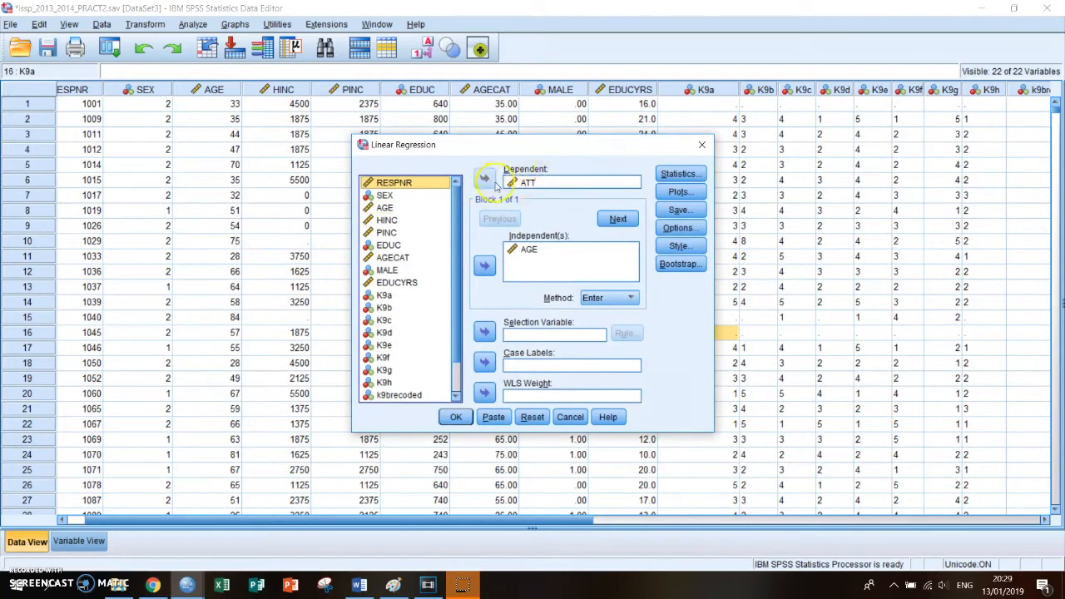
pyautogui.click(484, 179)
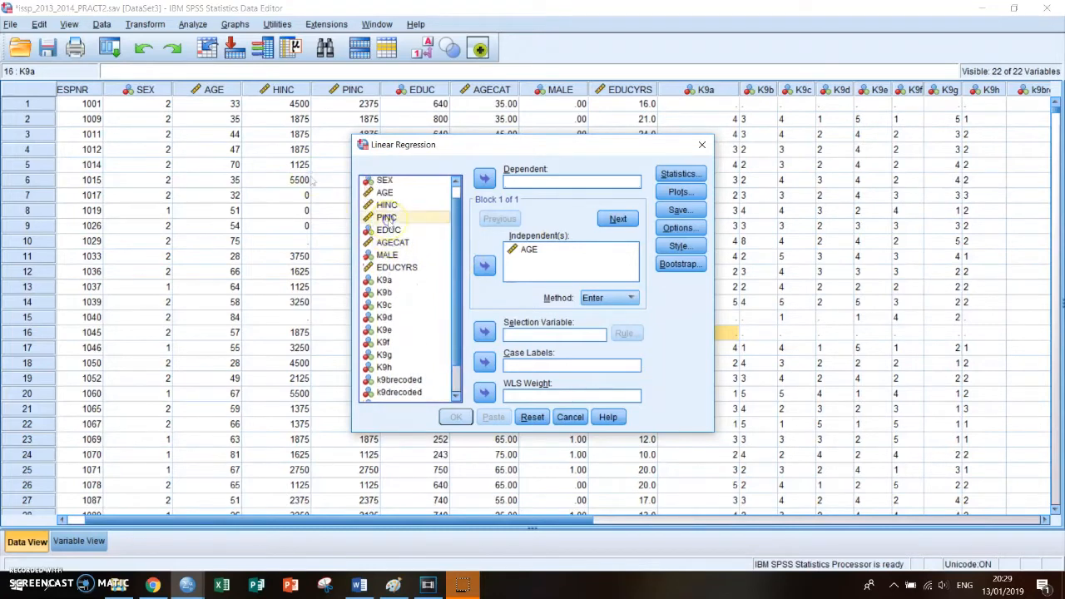
pyautogui.click(484, 178)
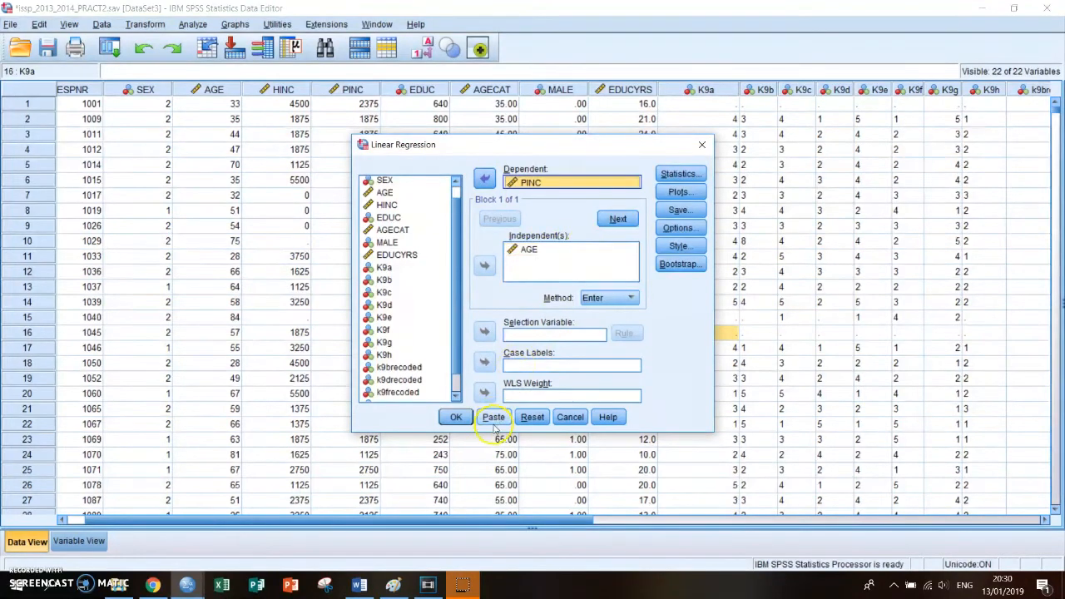
pyautogui.click(455, 416)
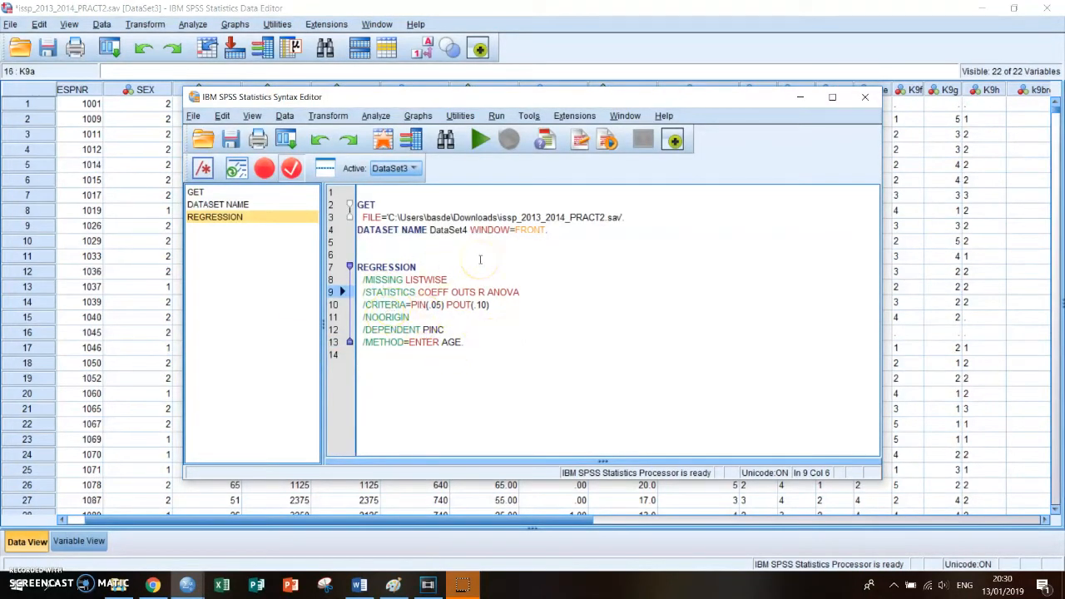
pyautogui.moveTo(481, 139)
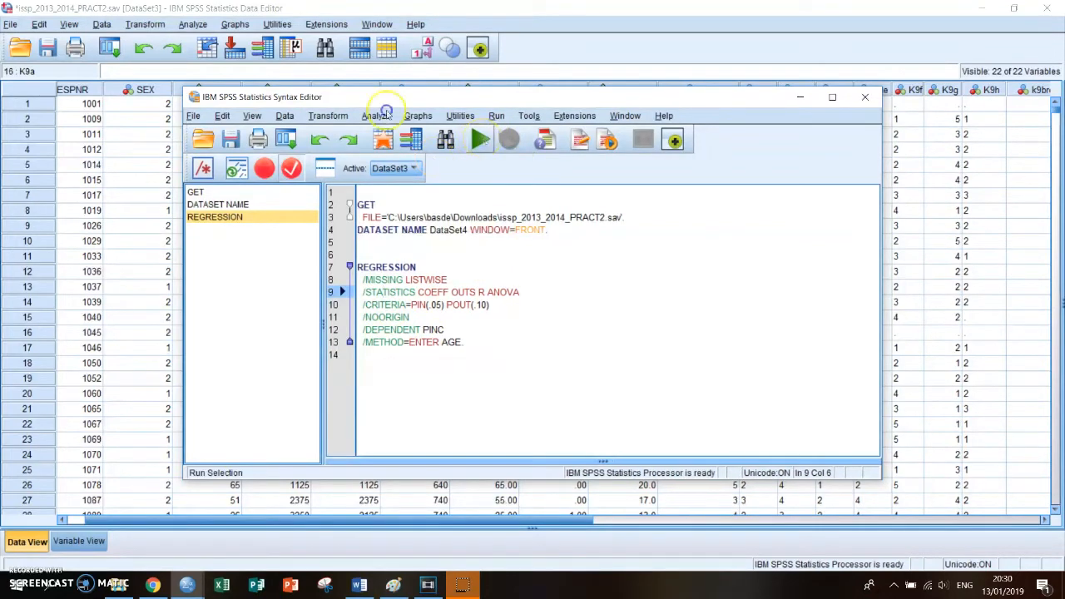
# Run the pasted REGRESSION syntax for PINC on AGE to produce the output, including R = .053.
pyautogui.click(480, 139)
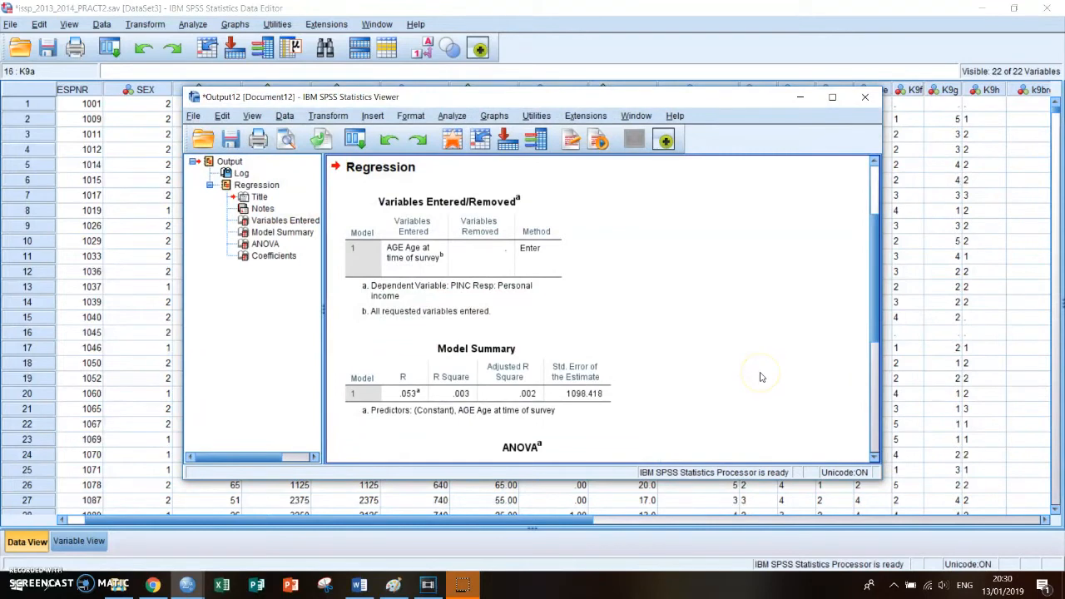
pyautogui.scroll(-3)
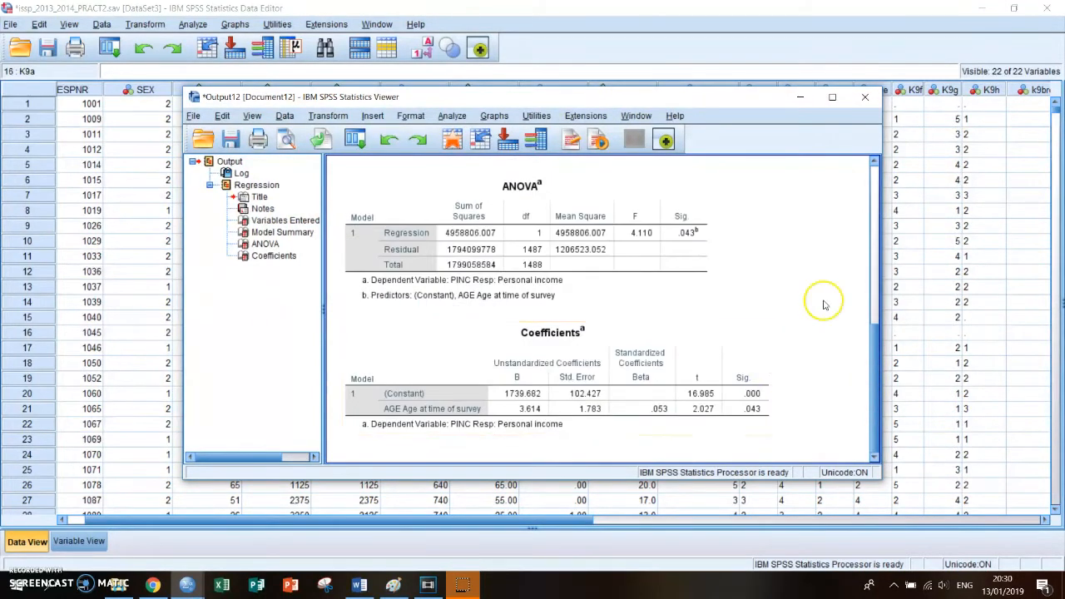
pyautogui.moveTo(585, 321)
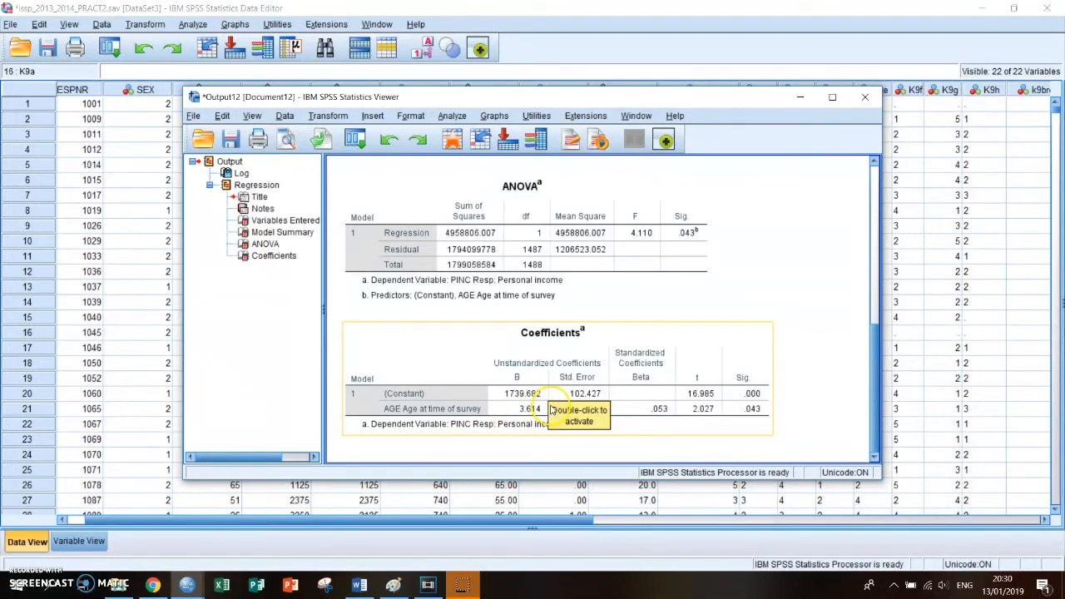
pyautogui.moveTo(489, 438)
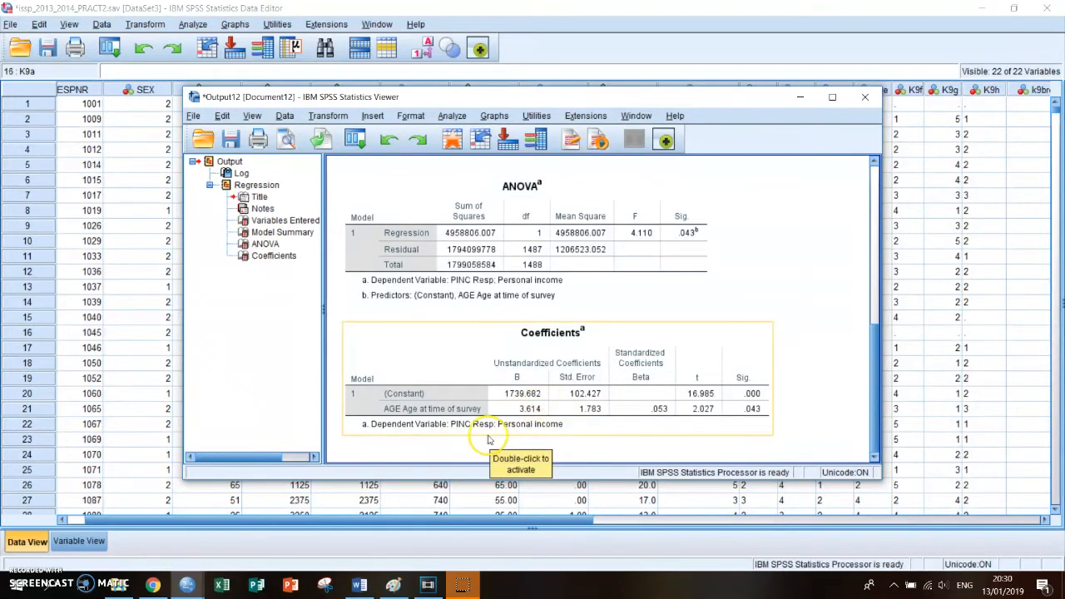
pyautogui.moveTo(549, 408)
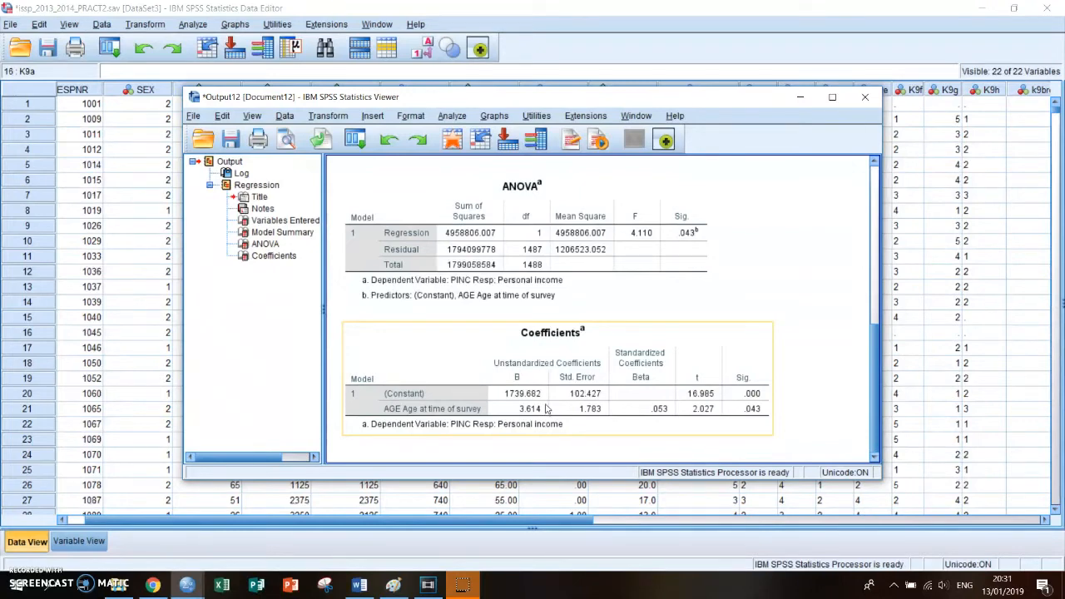
pyautogui.moveTo(548, 408)
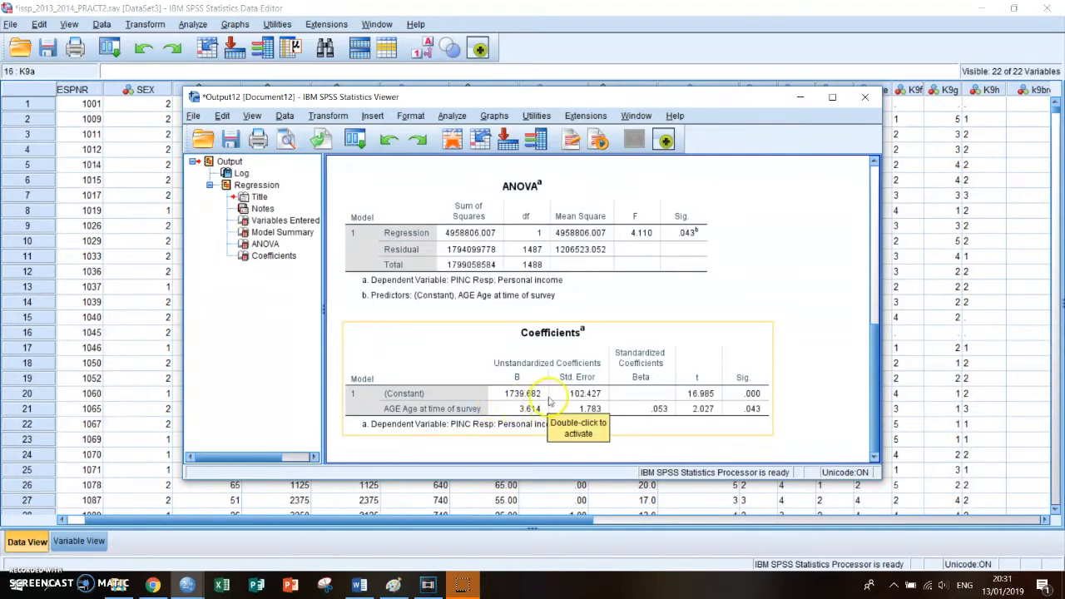
pyautogui.moveTo(546, 391)
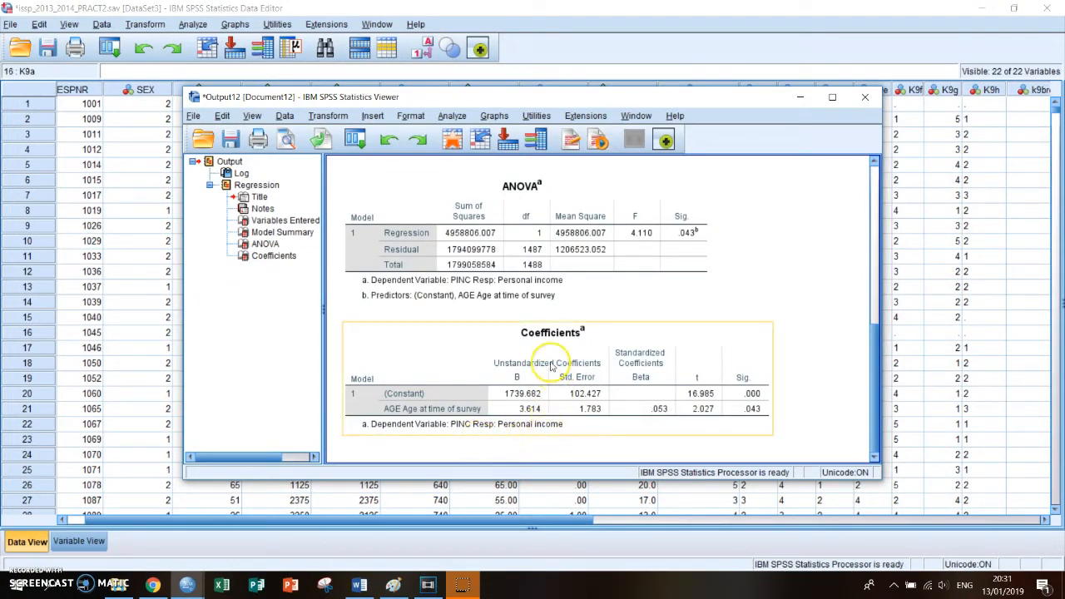
pyautogui.moveTo(379, 353)
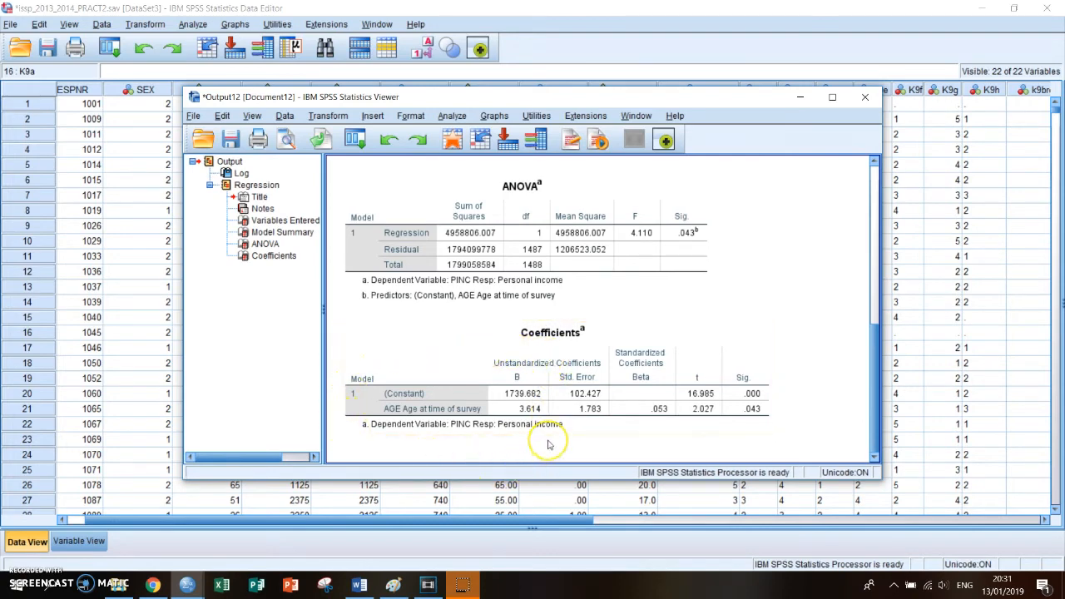
pyautogui.click(408, 393)
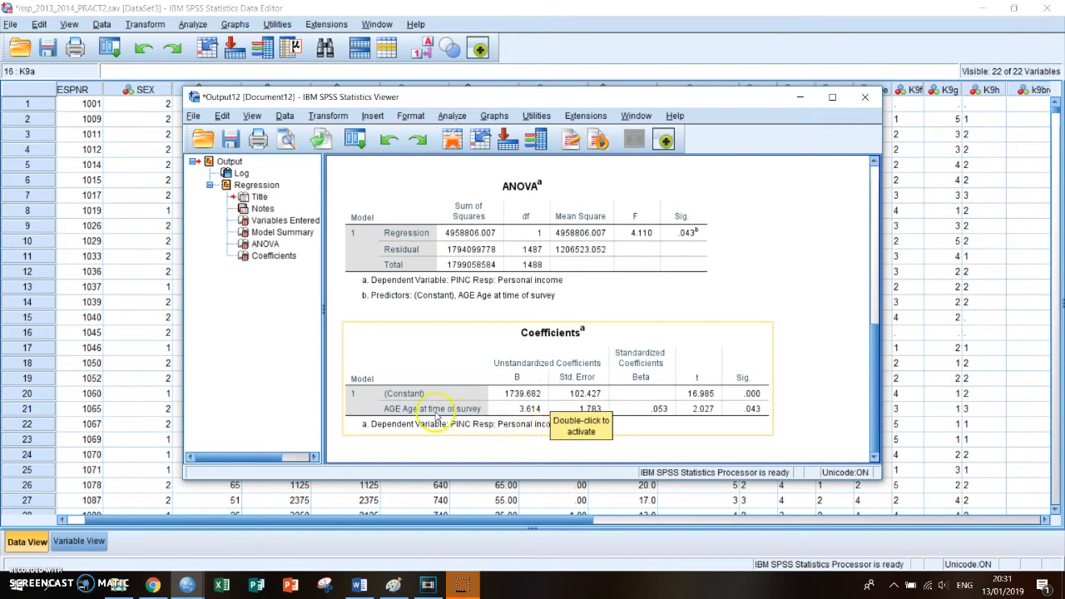
pyautogui.moveTo(552, 380)
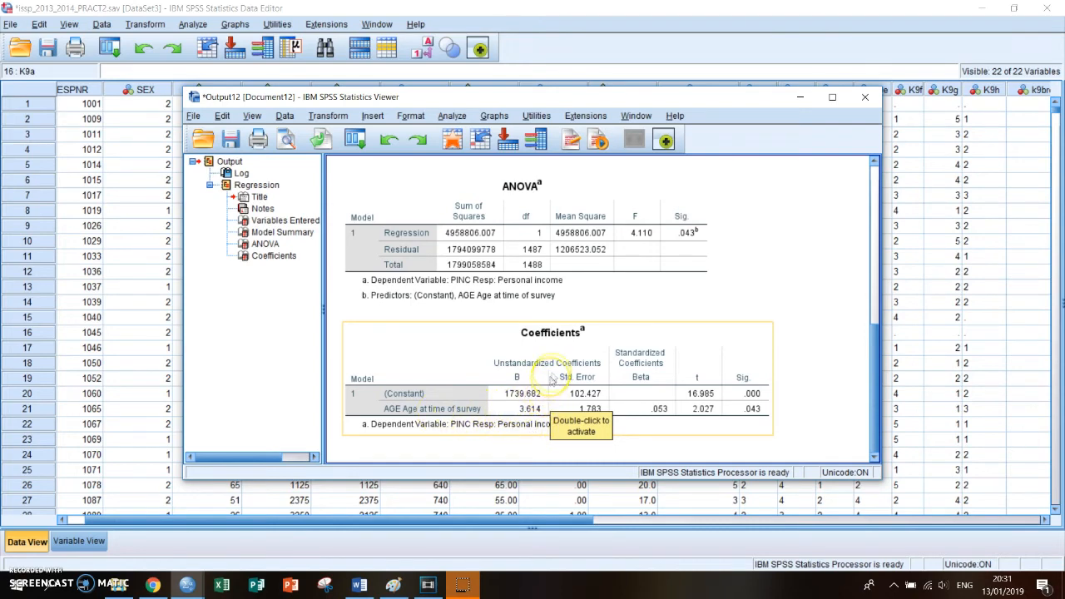
pyautogui.moveTo(552, 362)
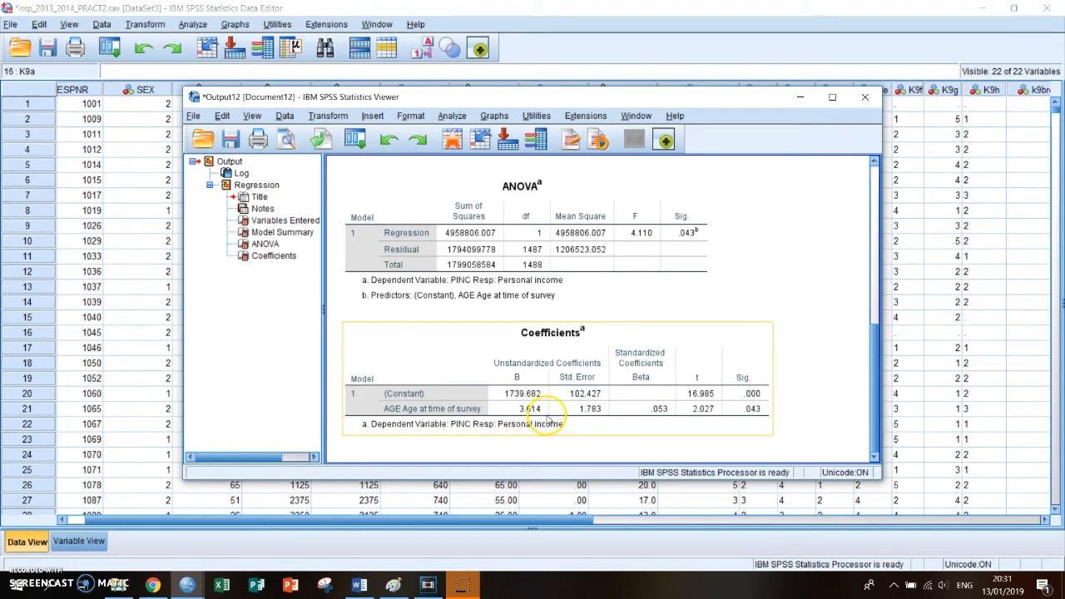
pyautogui.moveTo(549, 419)
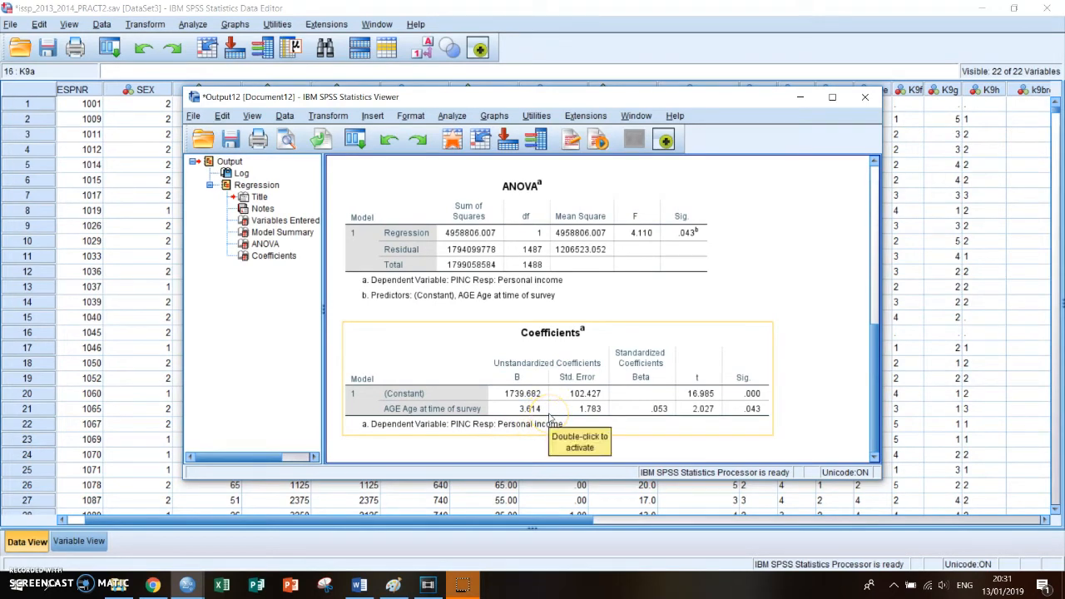
pyautogui.moveTo(547, 397)
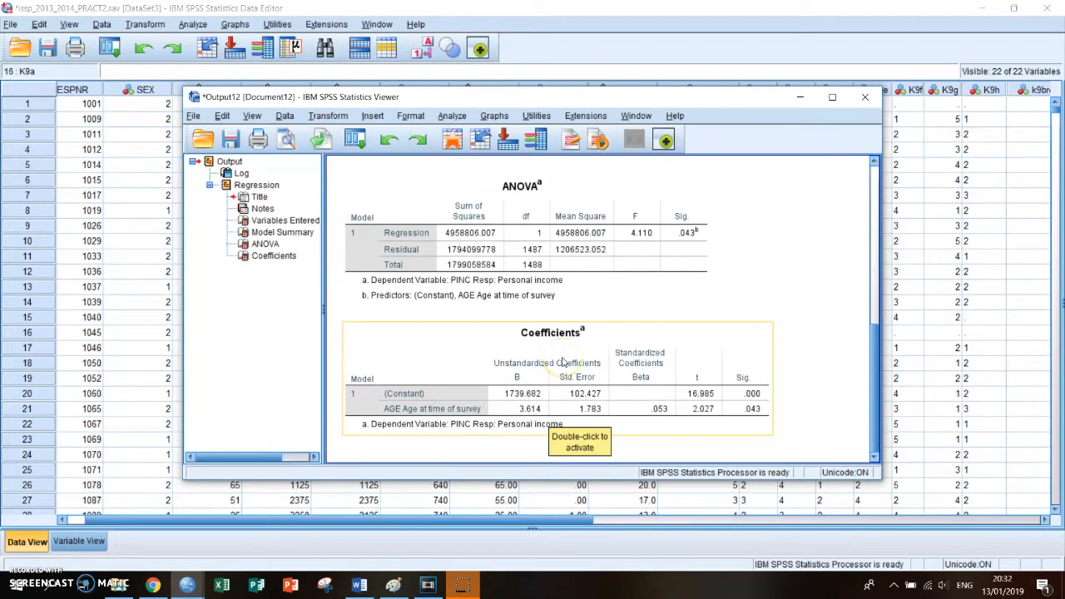
pyautogui.moveTo(566, 362)
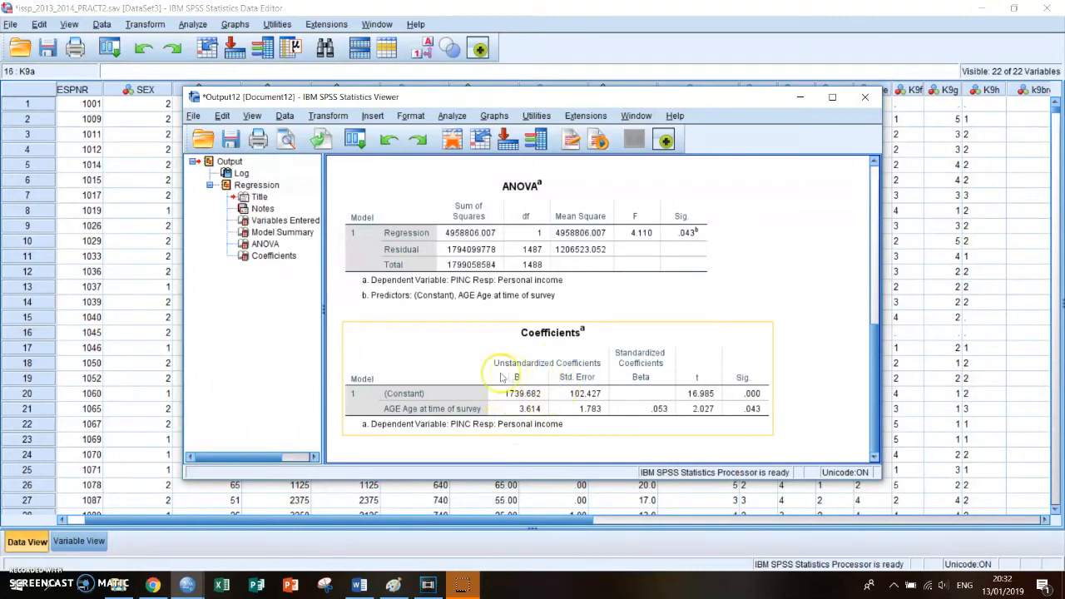
pyautogui.moveTo(493, 408)
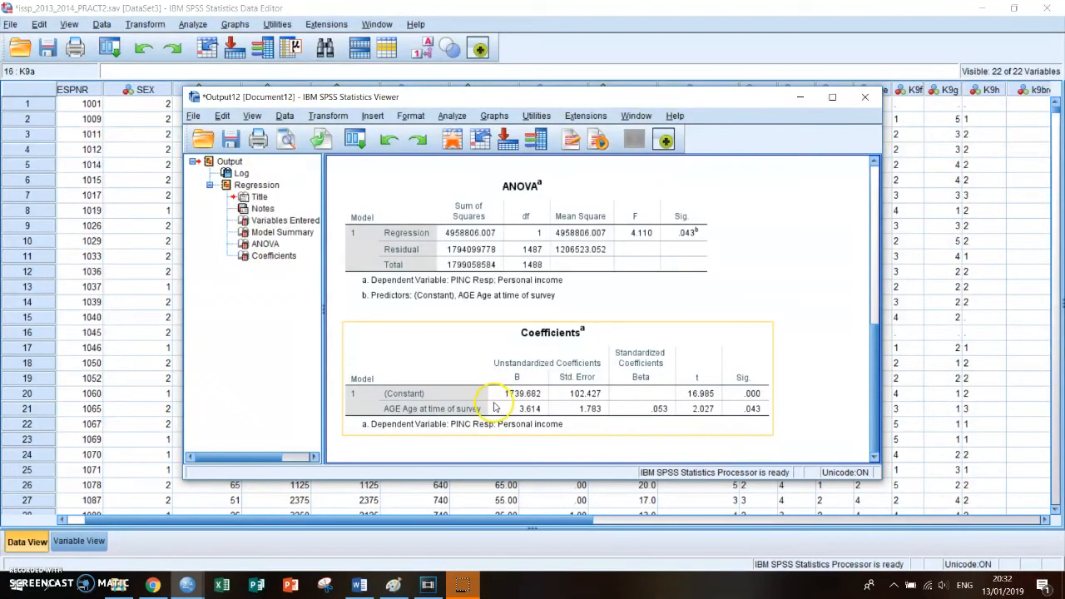
pyautogui.moveTo(498, 407)
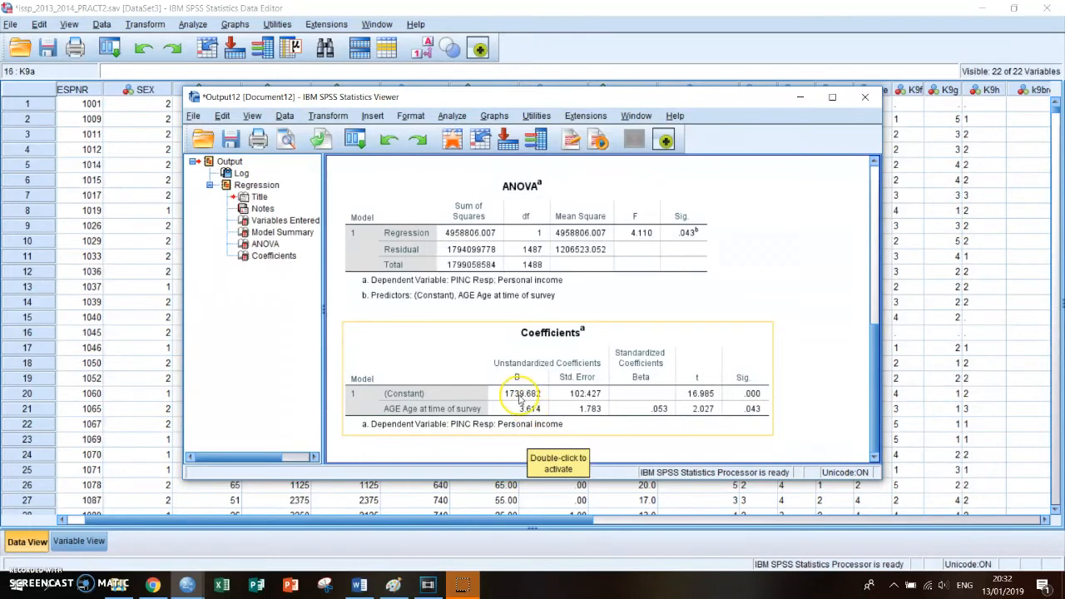
pyautogui.moveTo(530, 408)
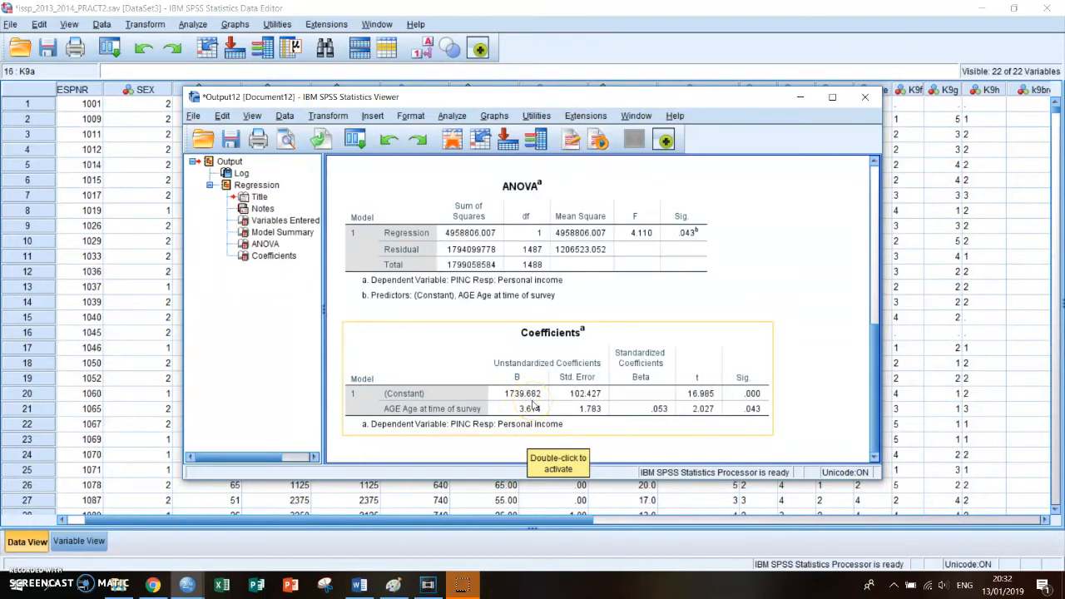
pyautogui.moveTo(554, 408)
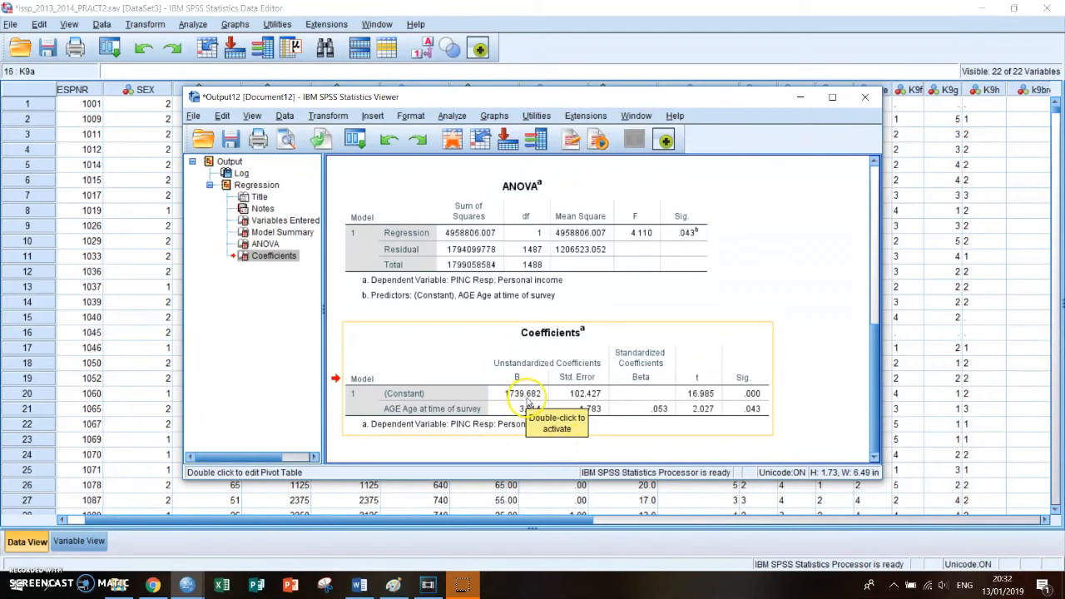
pyautogui.moveTo(500, 430)
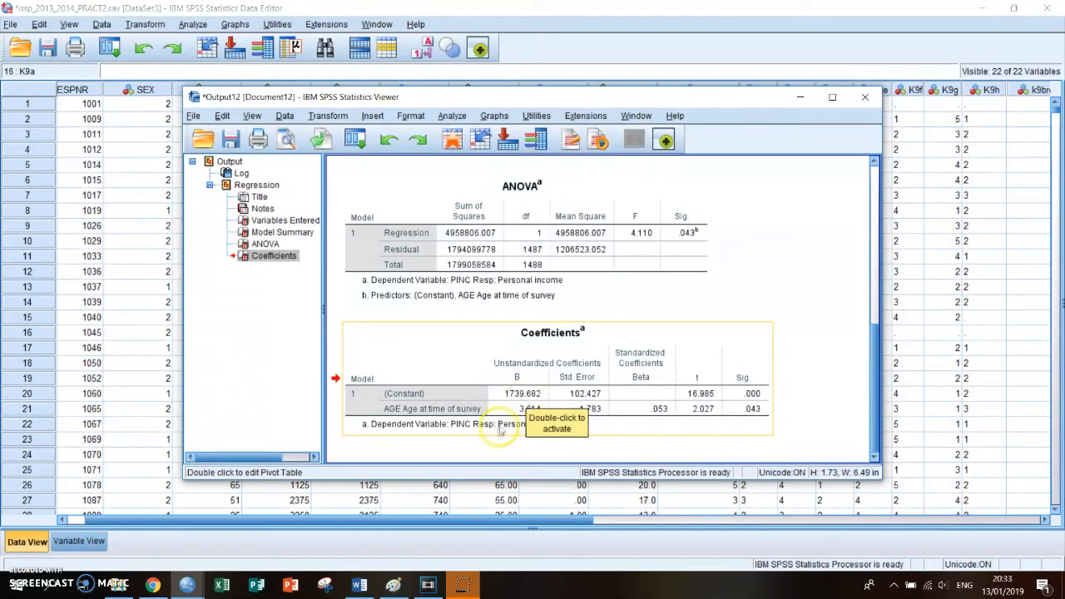
pyautogui.moveTo(572, 389)
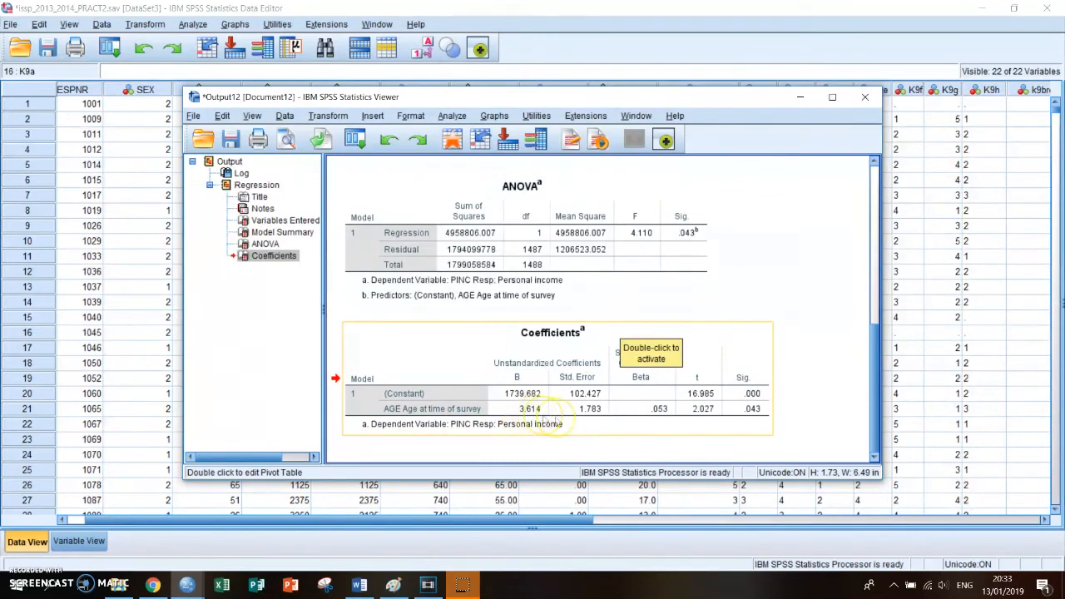
pyautogui.moveTo(540, 407)
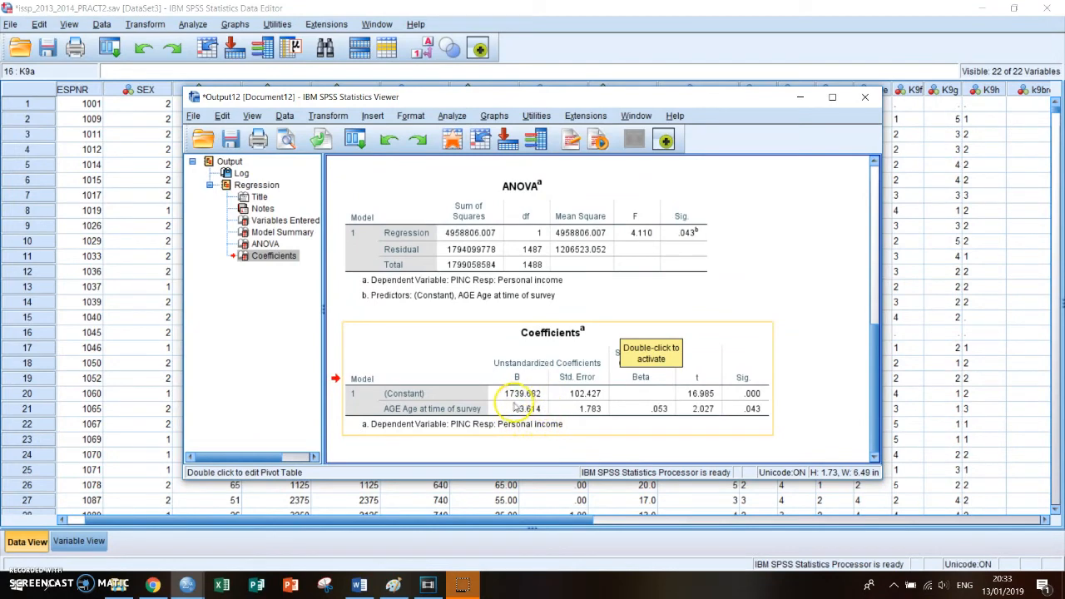
pyautogui.moveTo(551, 408)
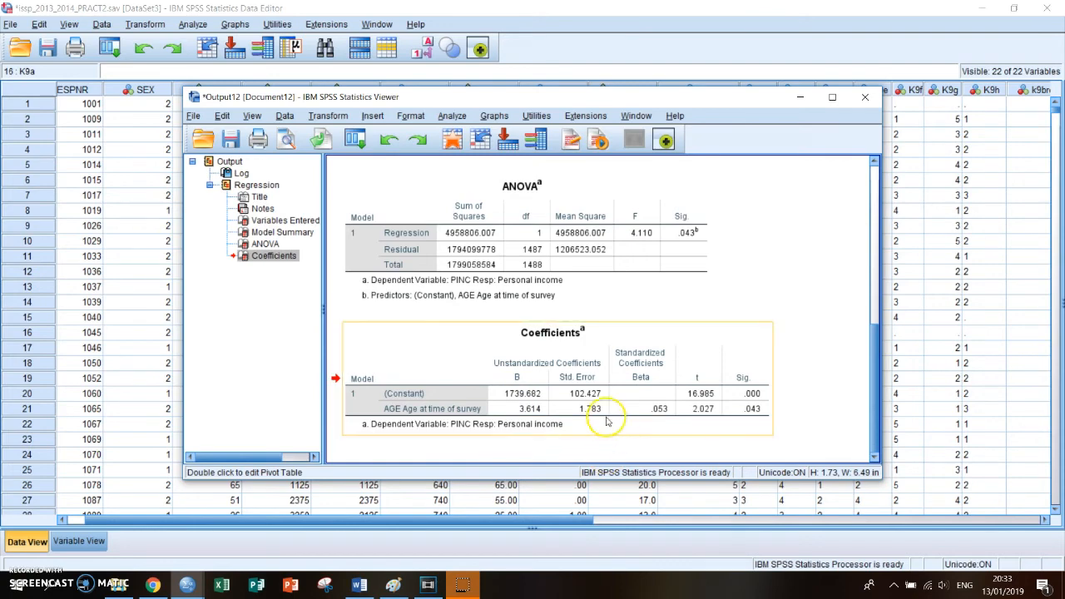
pyautogui.moveTo(640, 389)
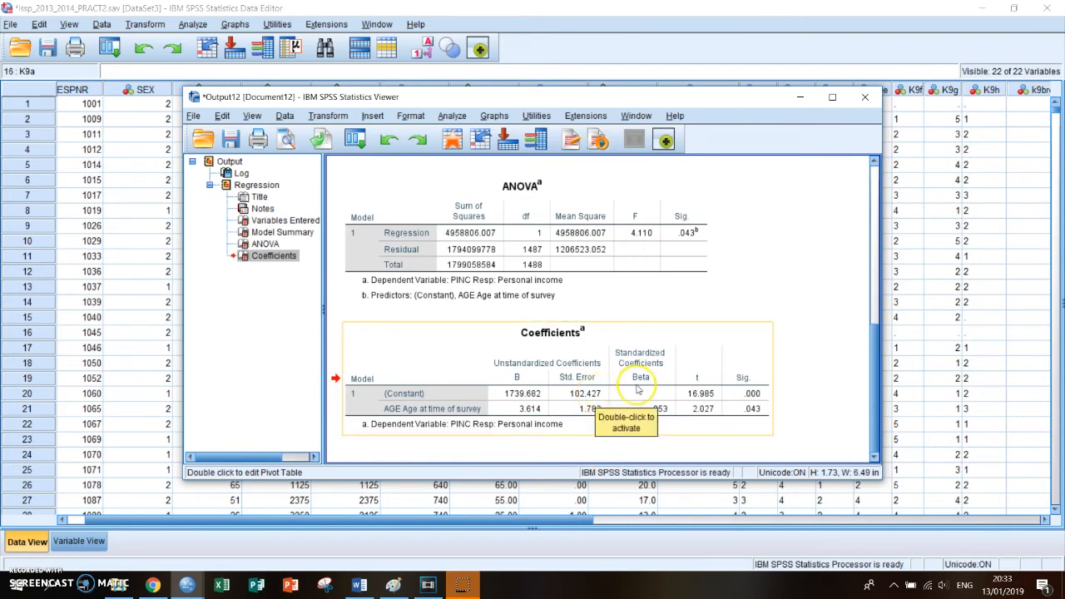
pyautogui.moveTo(683, 420)
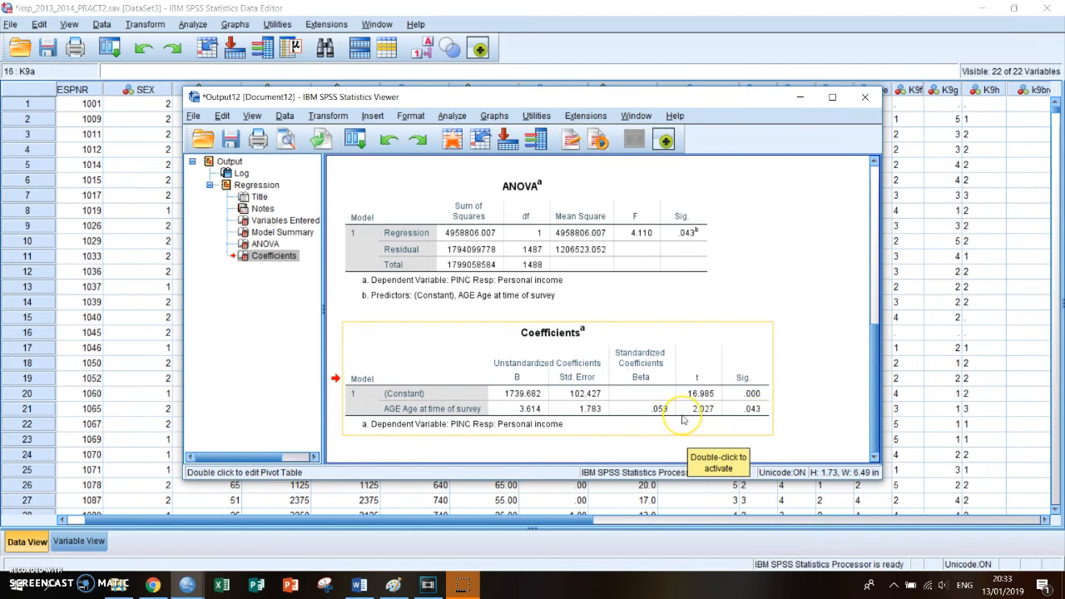
pyautogui.moveTo(772, 403)
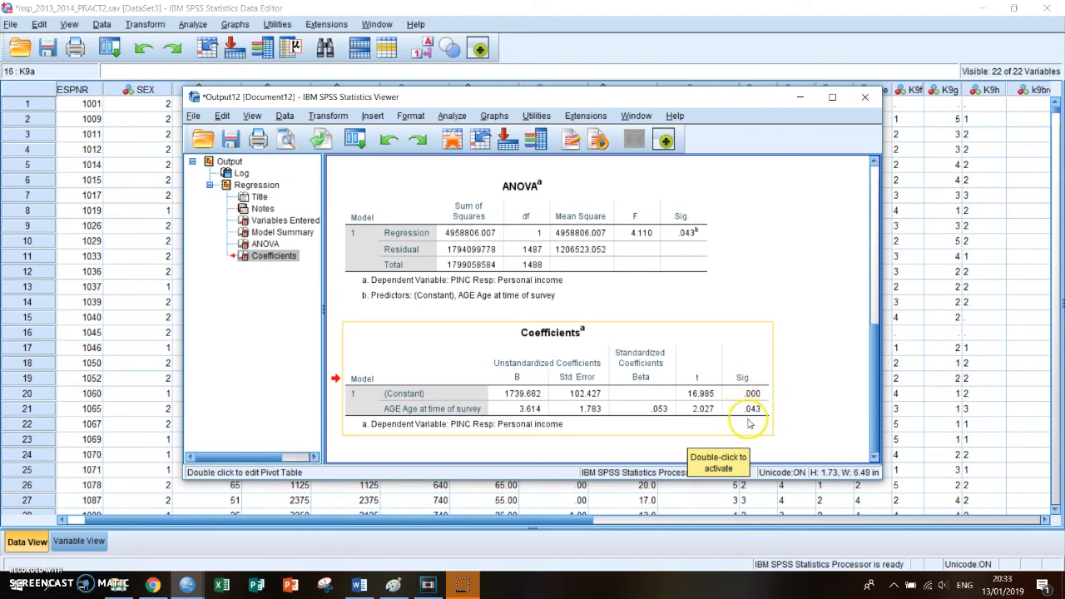
pyautogui.moveTo(749, 423)
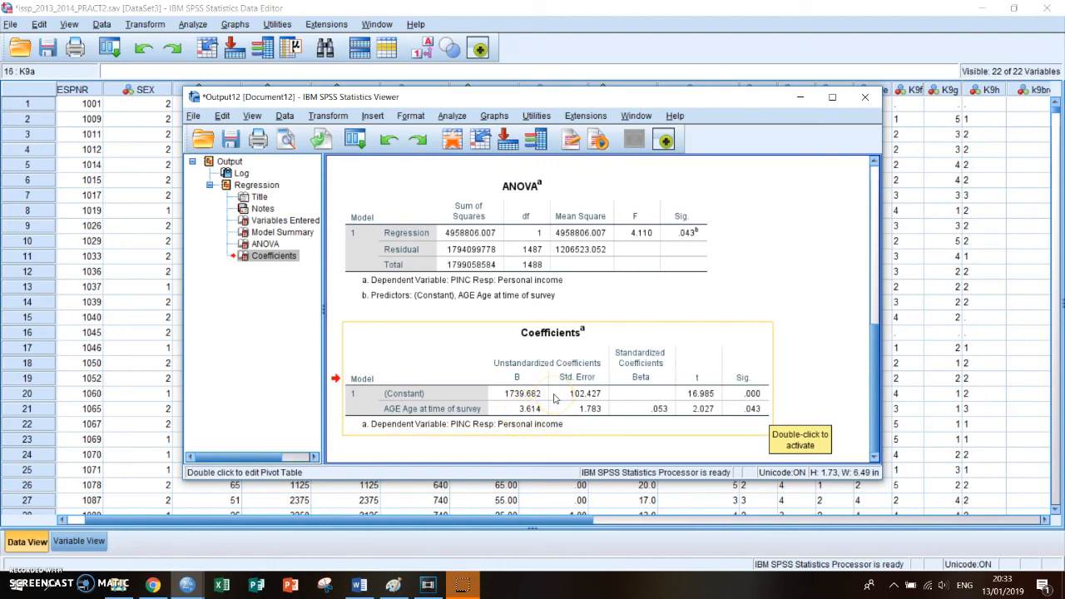
pyautogui.click(533, 394)
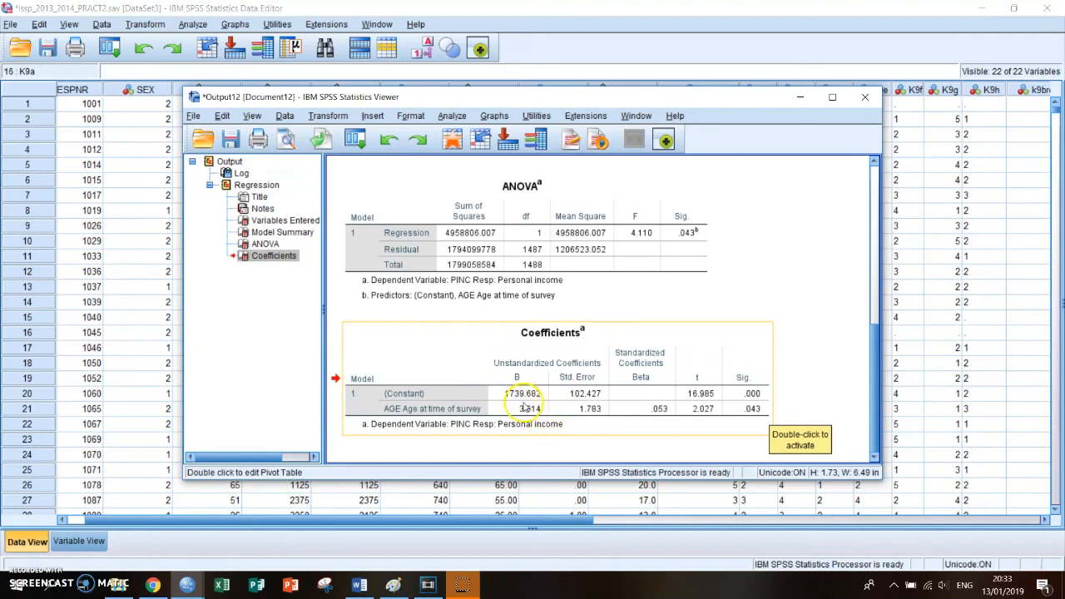
pyautogui.moveTo(625, 436)
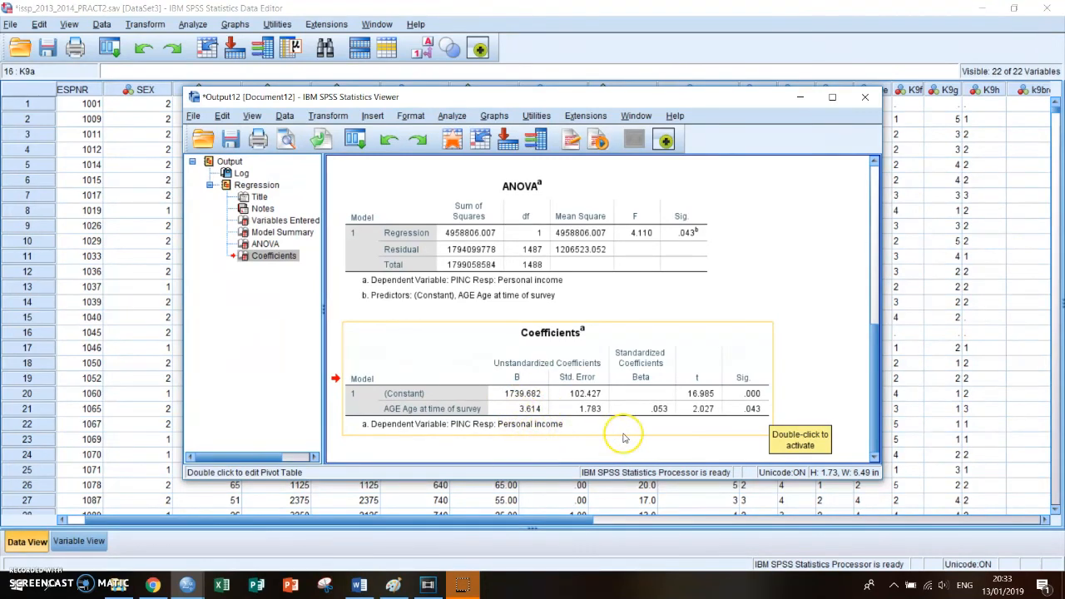
pyautogui.moveTo(809, 354)
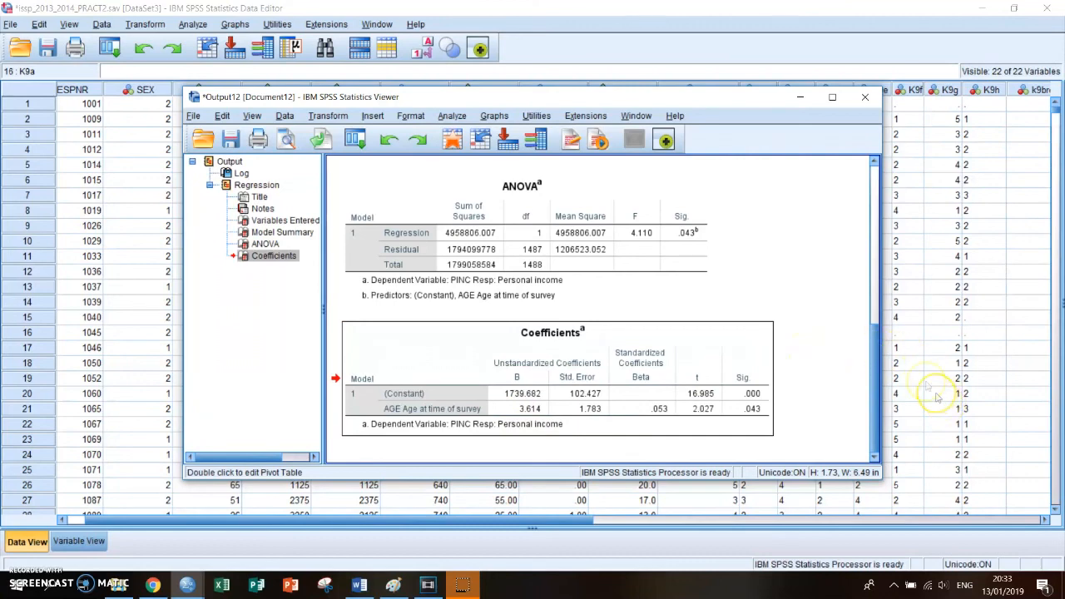
pyautogui.moveTo(907, 370)
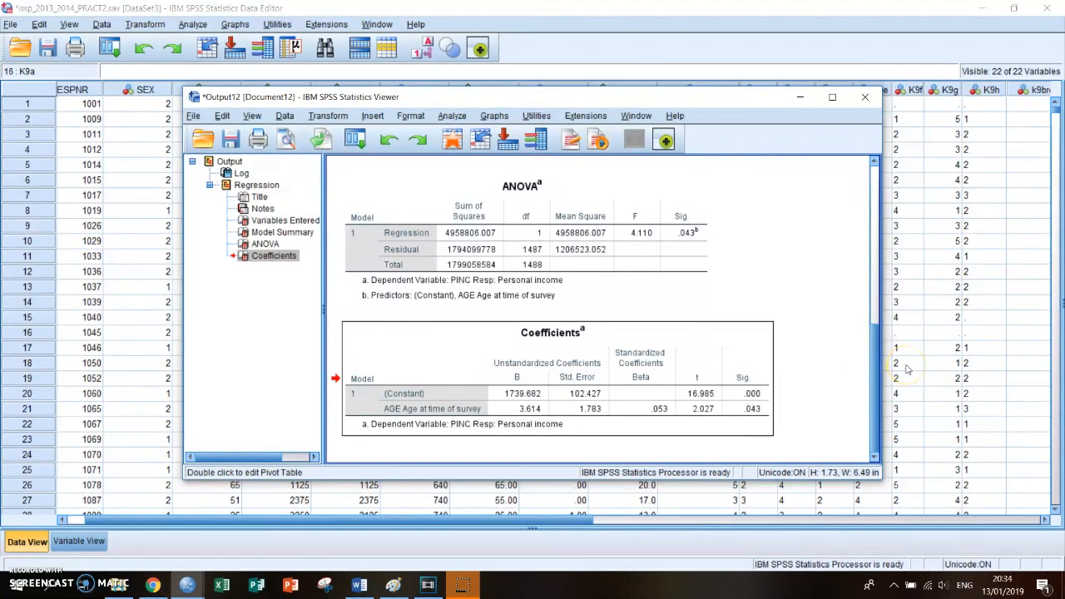
pyautogui.moveTo(939, 376)
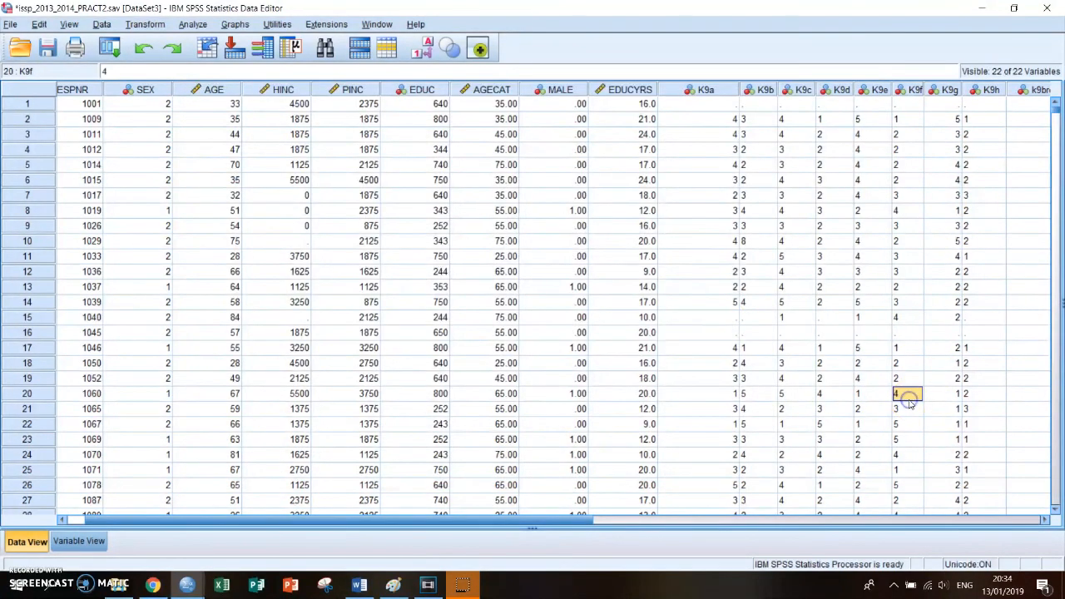
# Bring the survey Data Editor to the front and select a data cell among respondent 20's K9 answers.
pyautogui.click(870, 394)
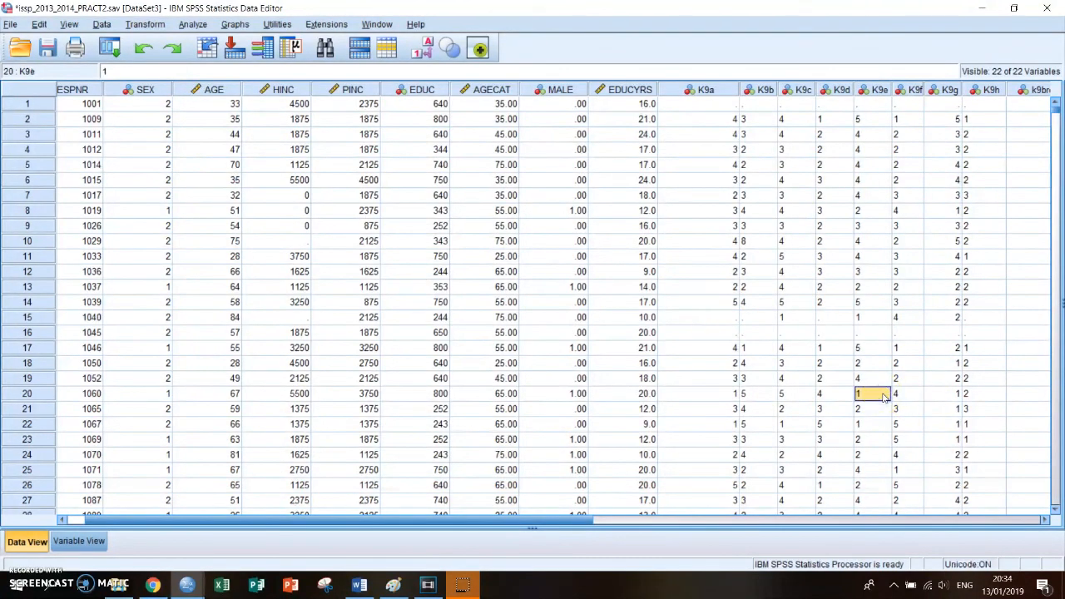